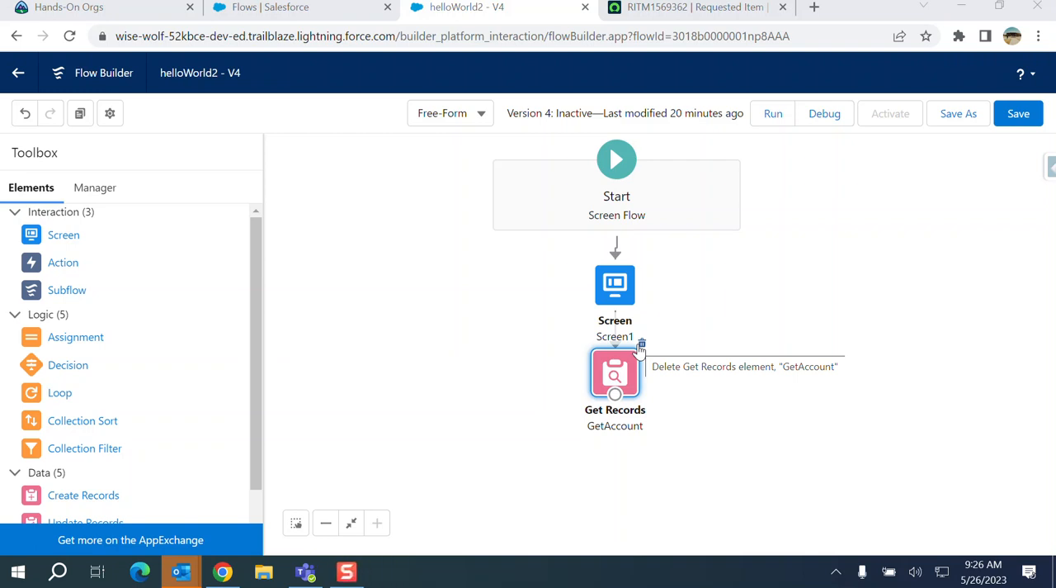
mouse_move(627, 307)
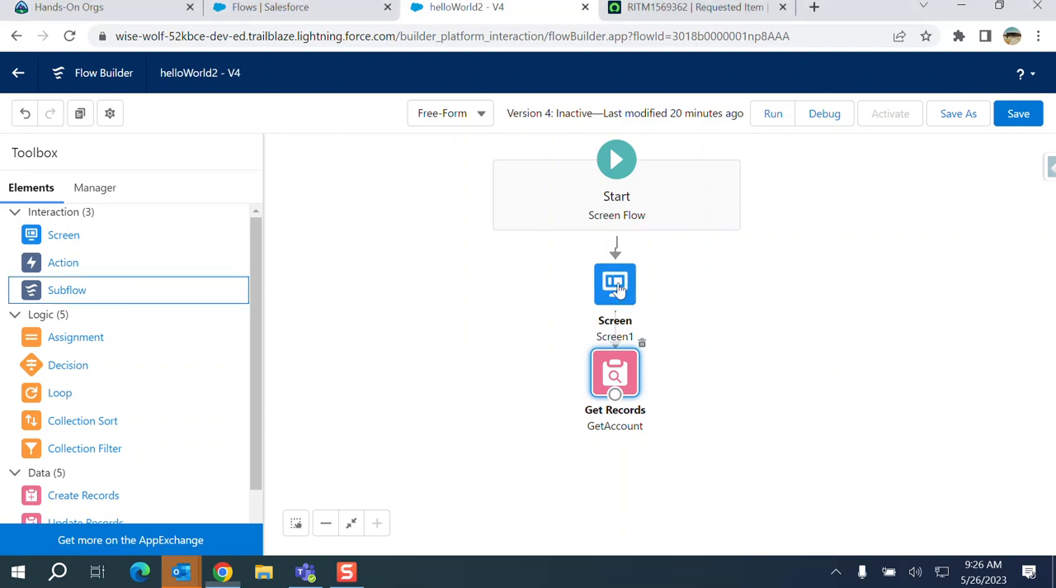
- Review the Screen1 and GetAccount element settings and close them without changes
double_click(614, 284)
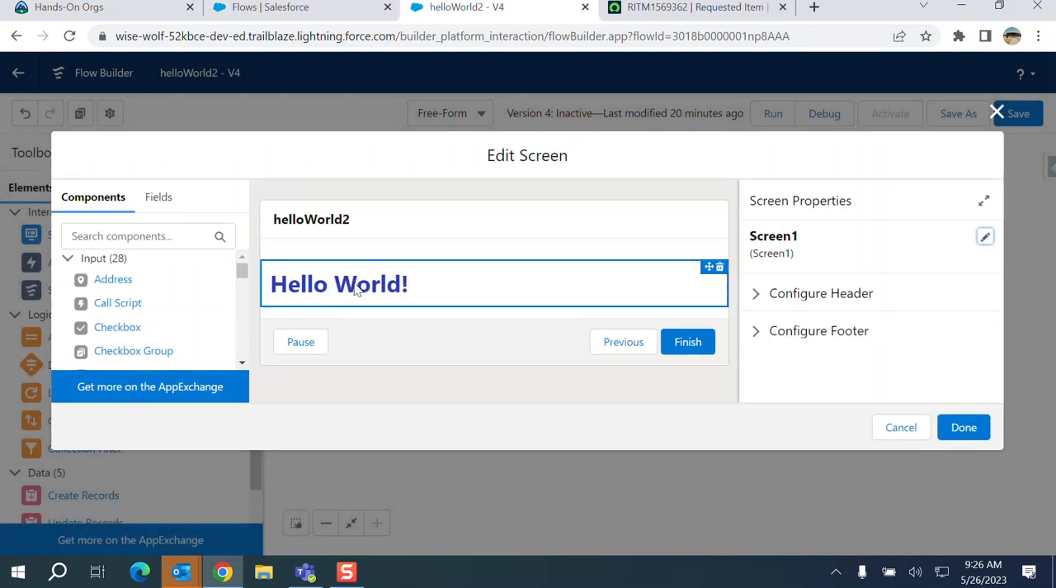
left_click(963, 426)
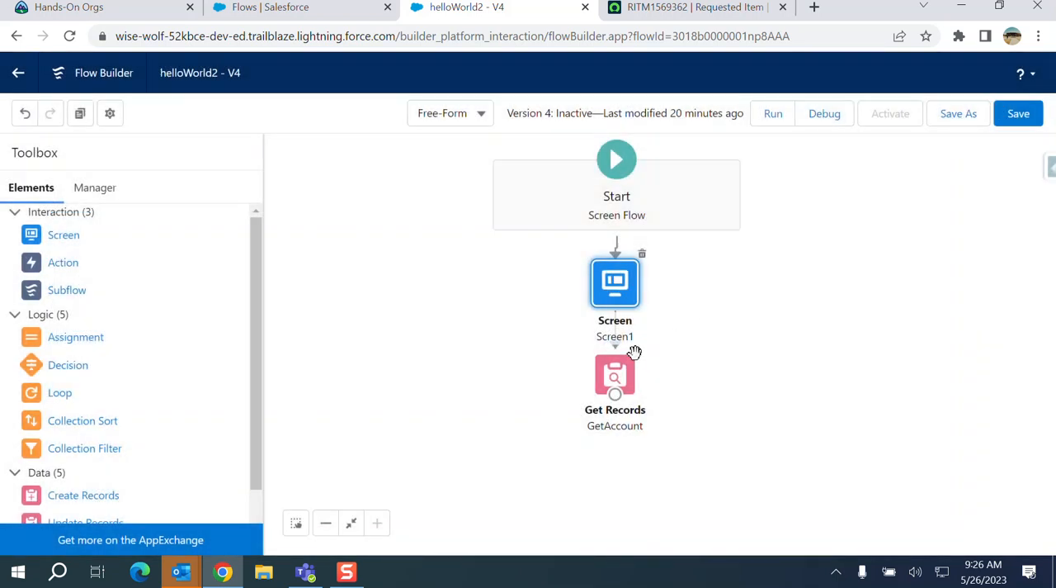
double_click(614, 376)
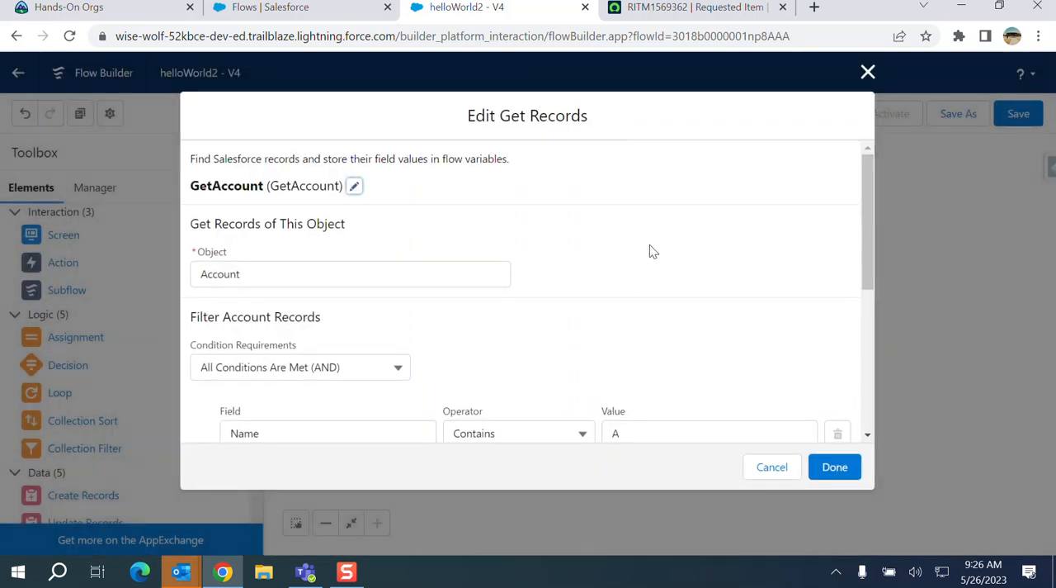
scroll("down", 3)
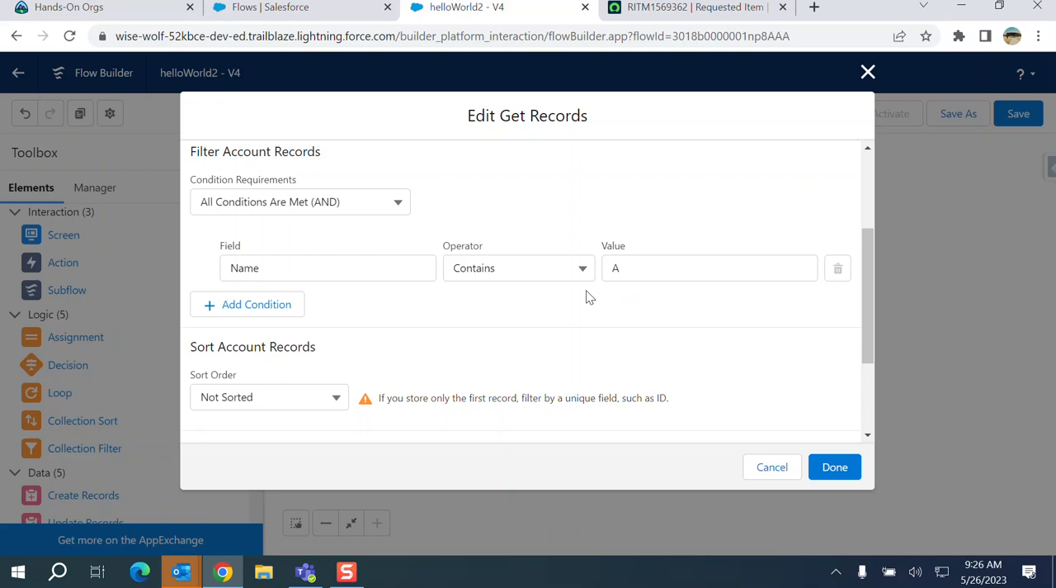
scroll("down", 3)
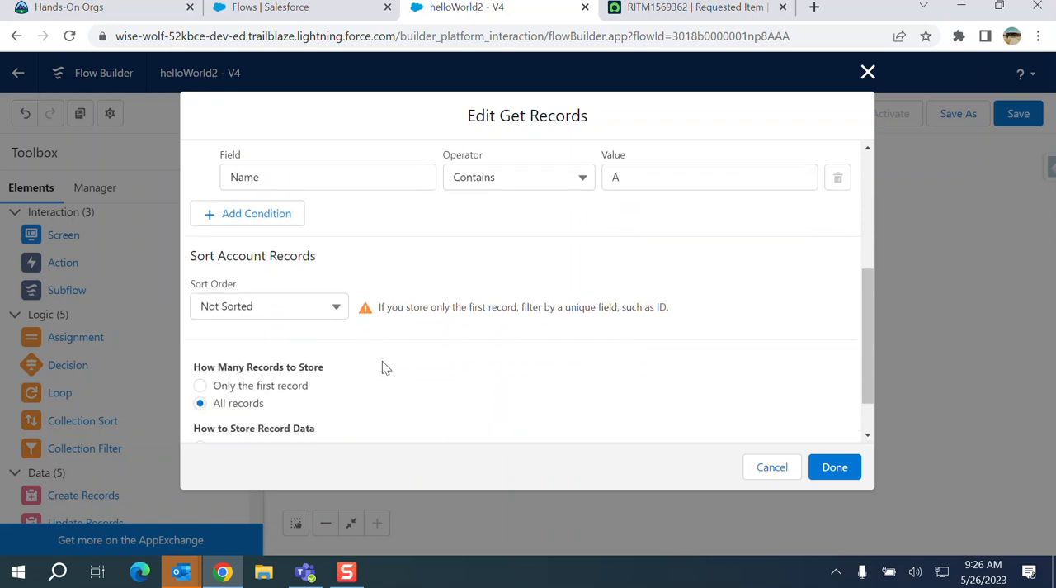
left_click(835, 466)
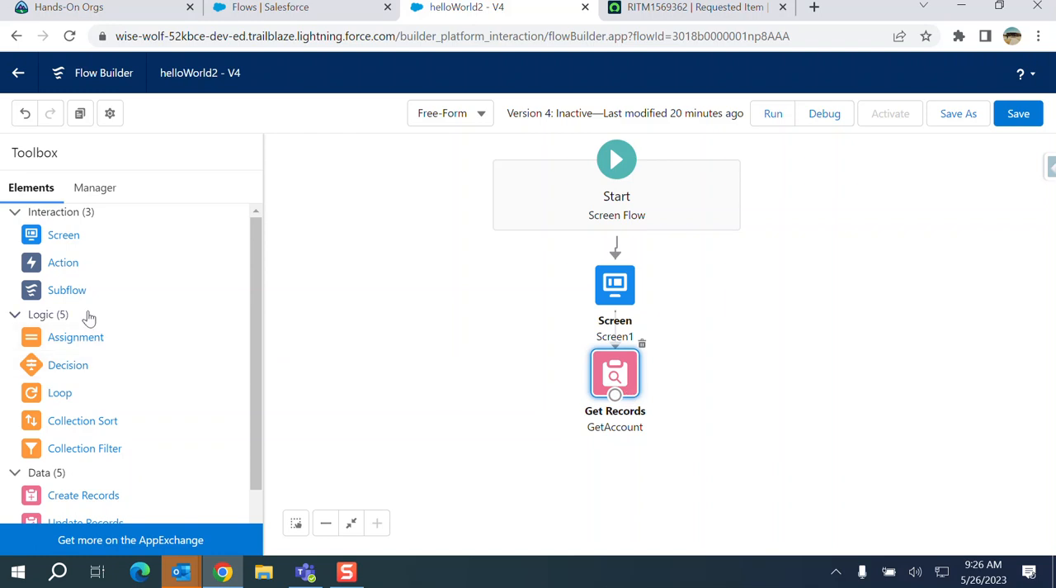
- Add a Subflow element launching helloWorld, labelled Subflowtest, after GetAccount
left_click(66, 290)
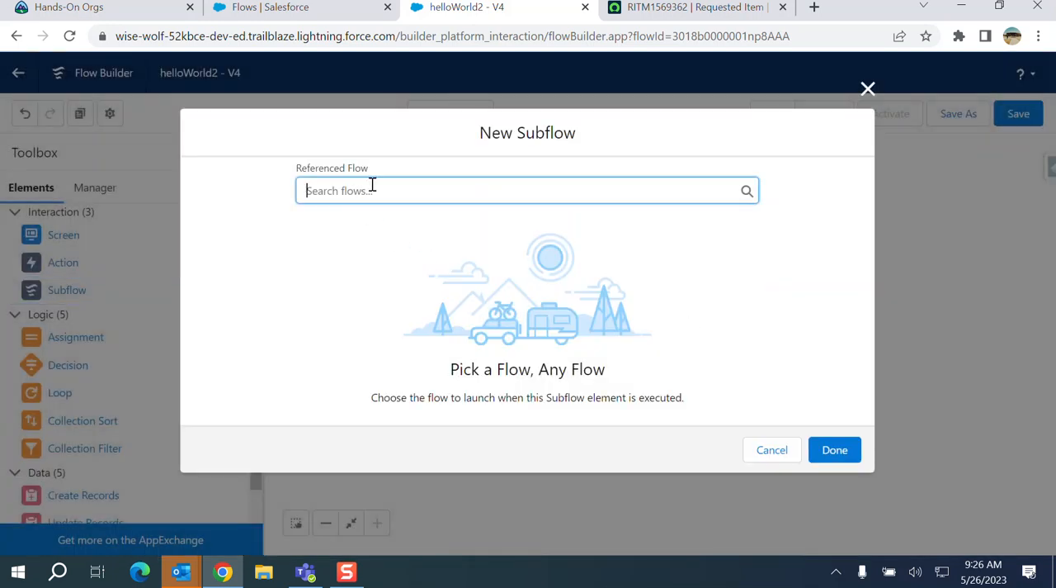
type("hell")
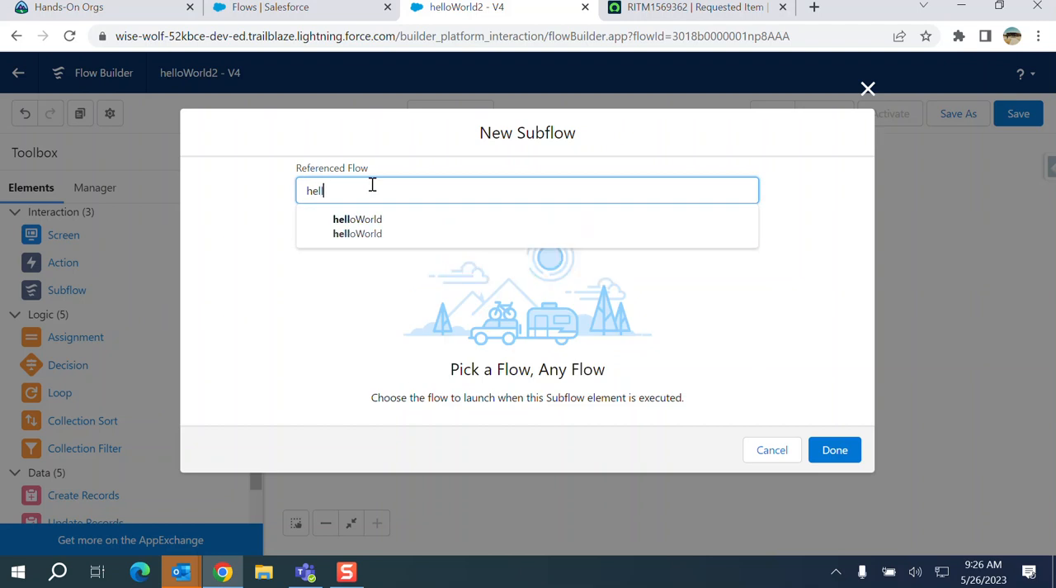
left_click(356, 218)
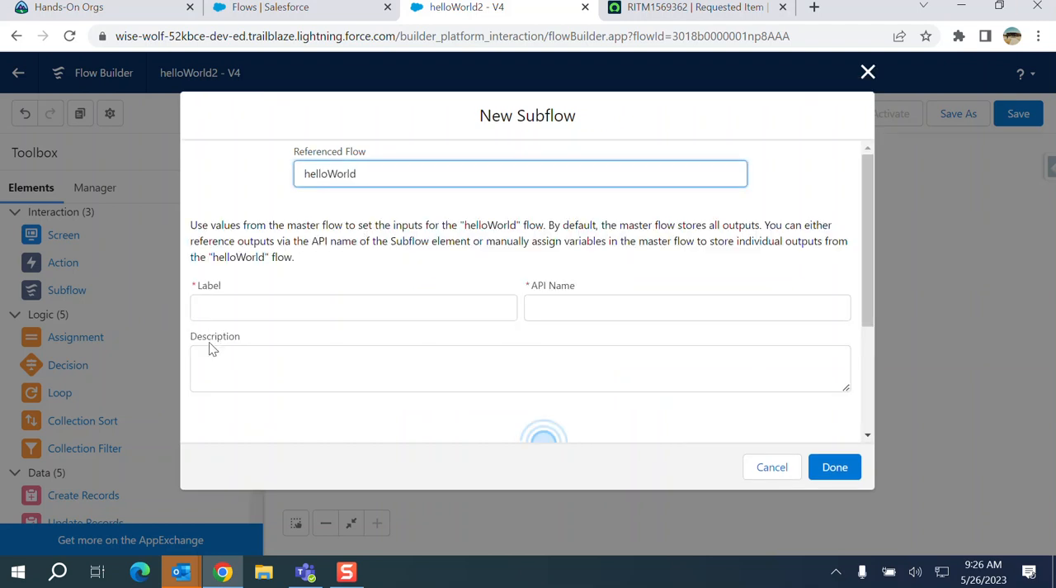
left_click(354, 307)
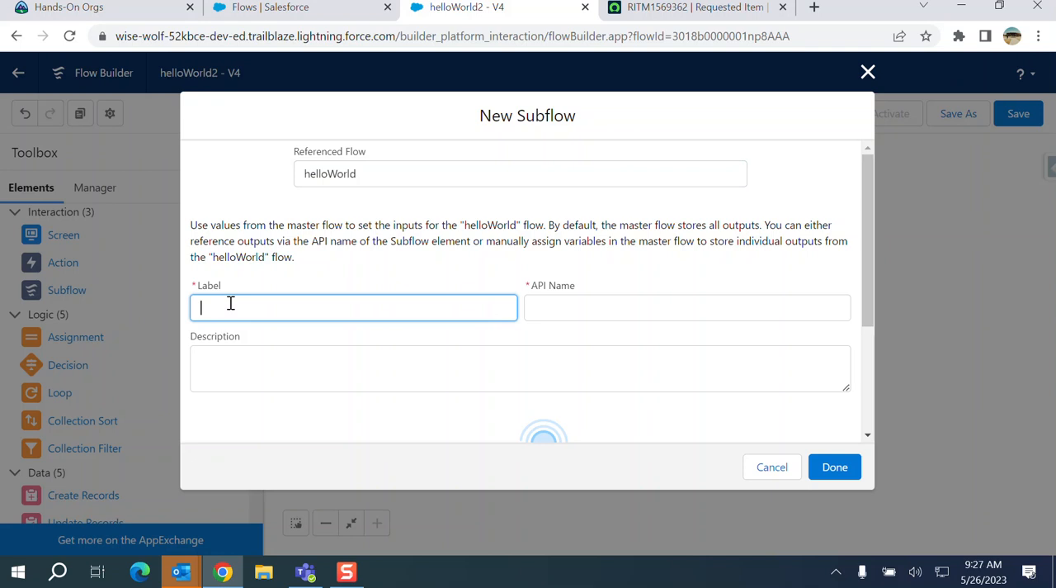
type("Sub")
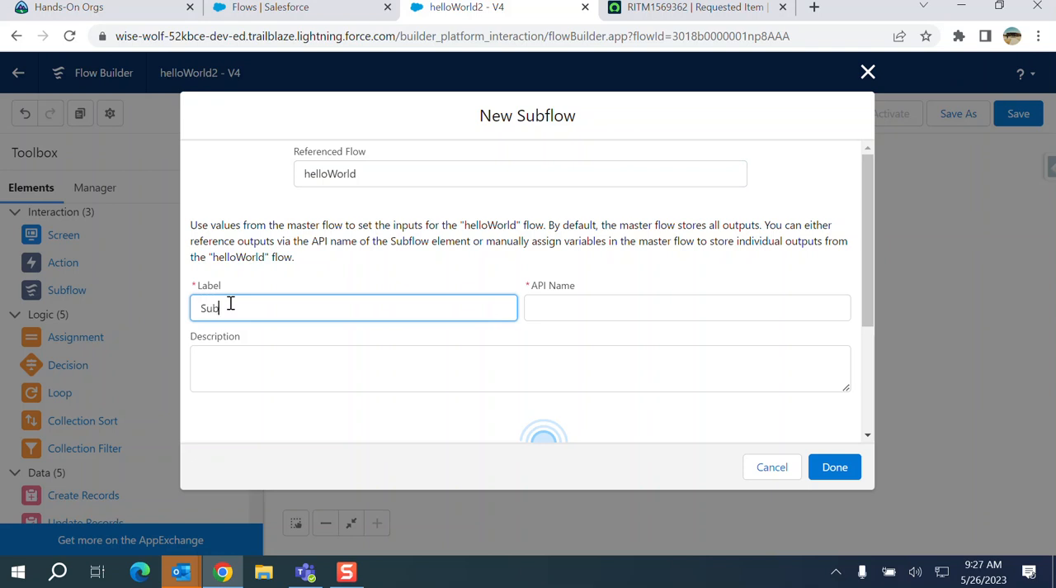
type("flow")
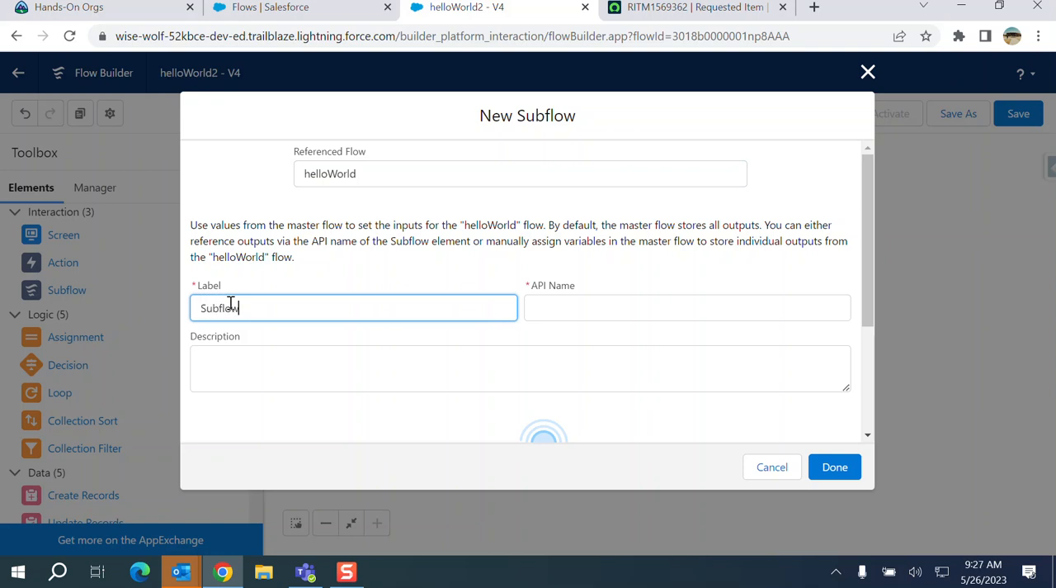
type("test")
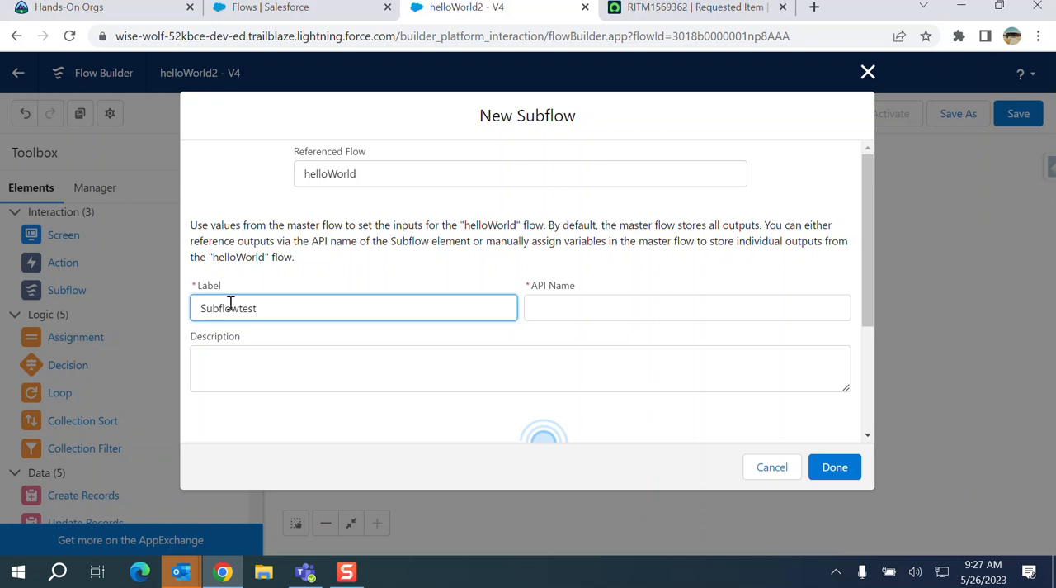
left_click(520, 368)
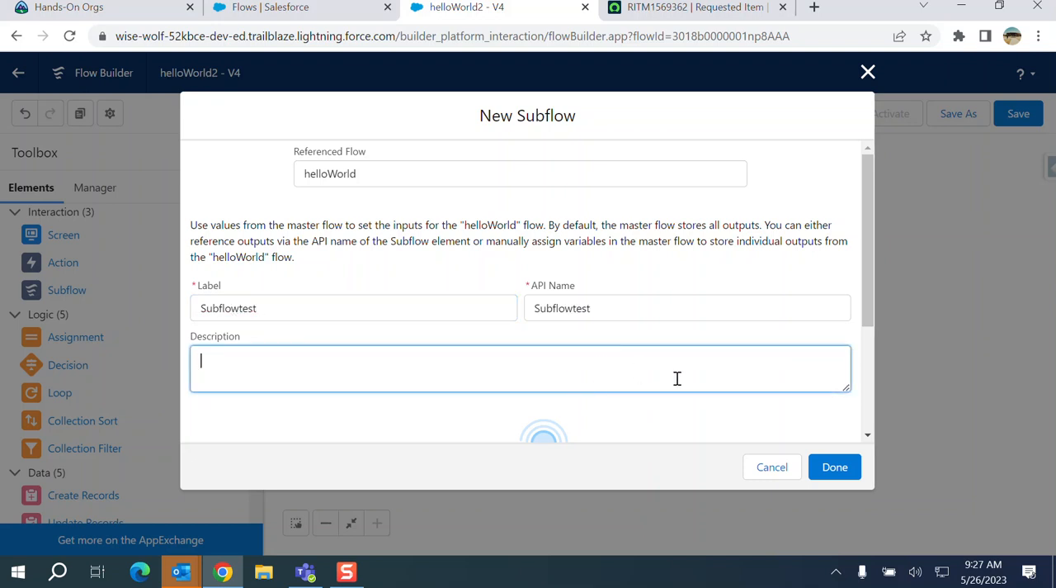
left_click(835, 465)
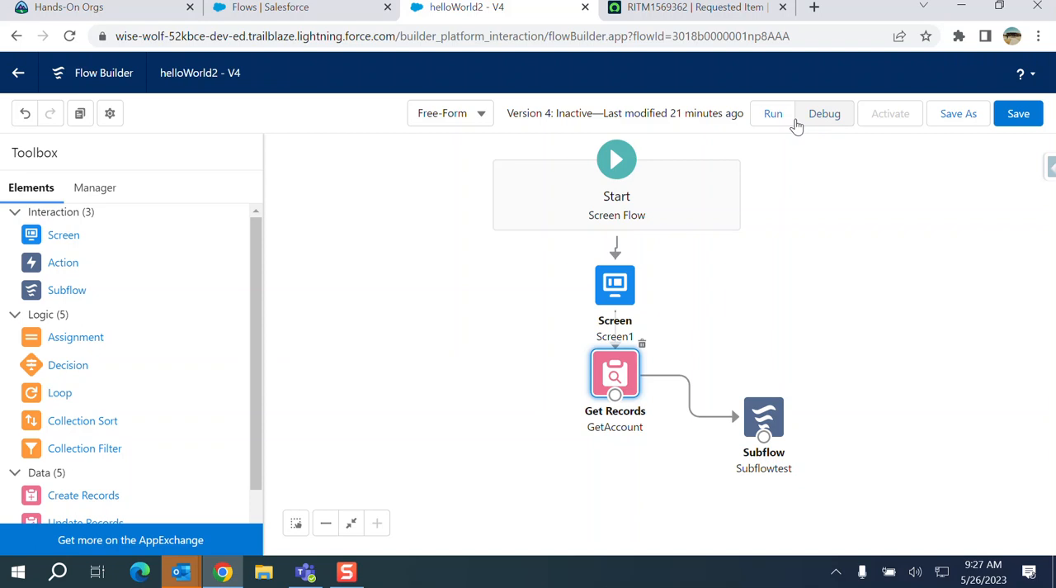
- Save helloWorld2, dismiss the referenced-flow warnings, then activate and run this version
left_click(1018, 113)
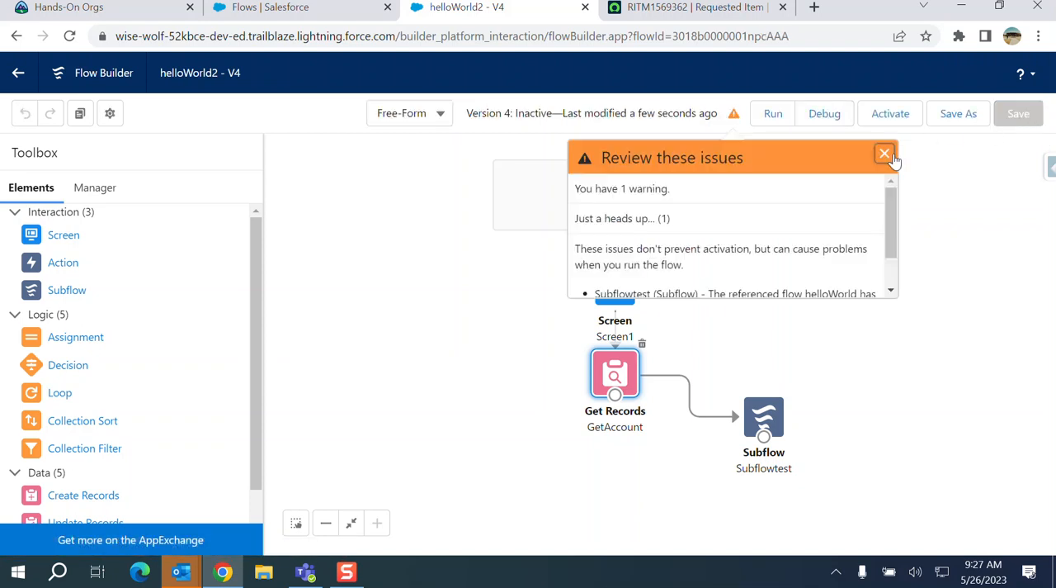
scroll("down", 3)
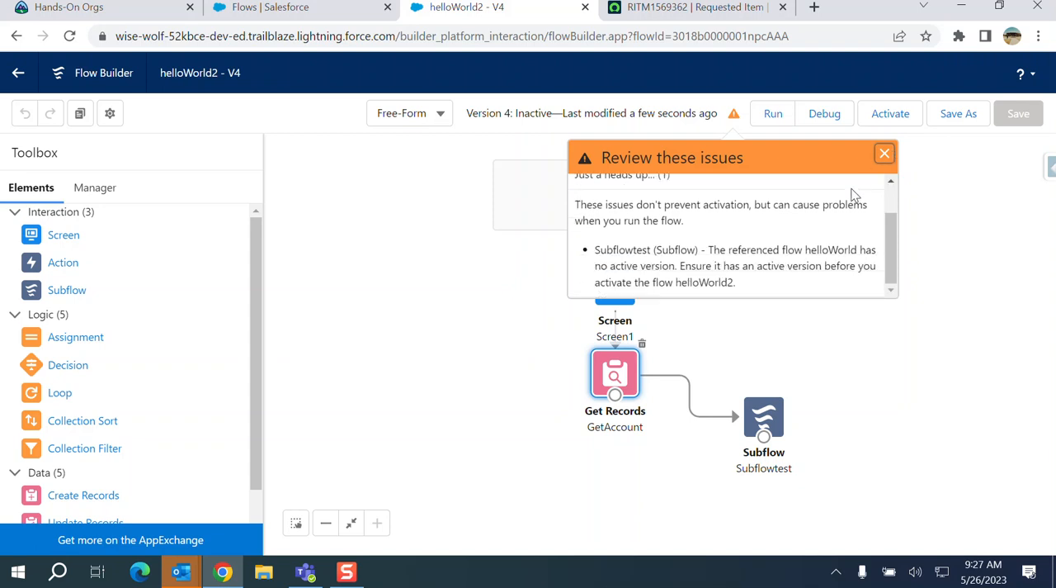
mouse_move(884, 155)
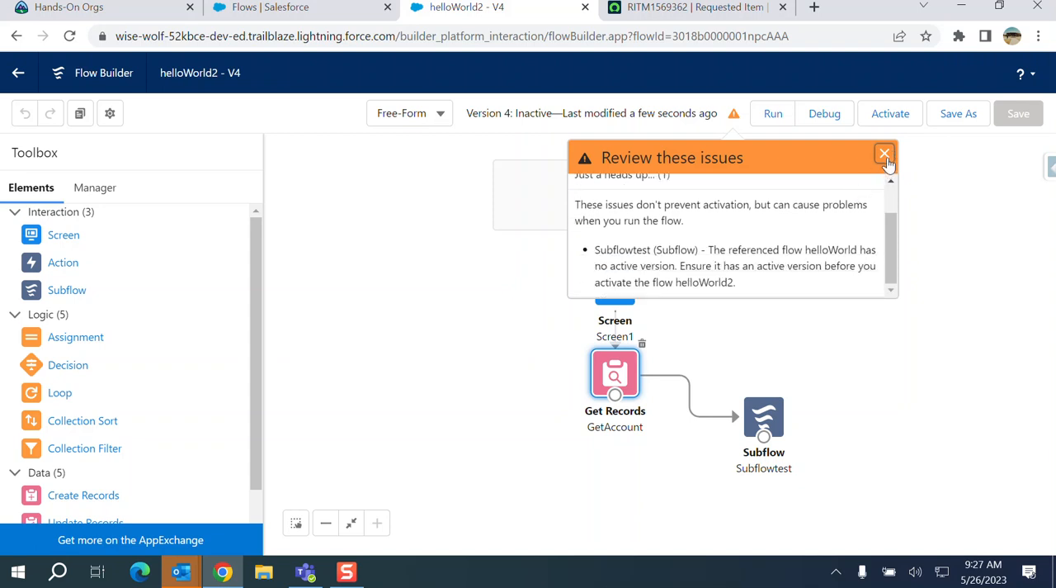
left_click(885, 155)
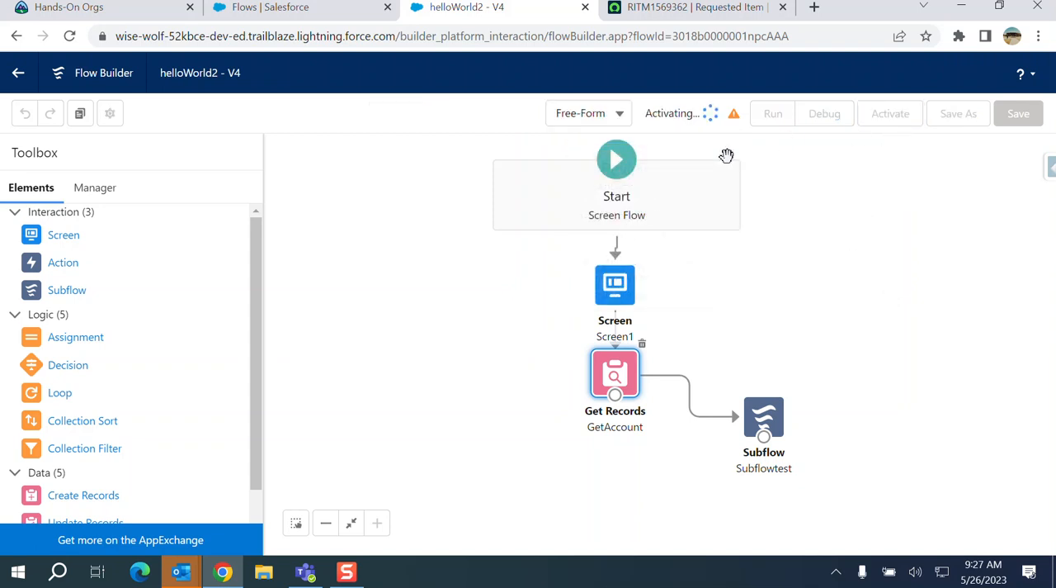
left_click(891, 112)
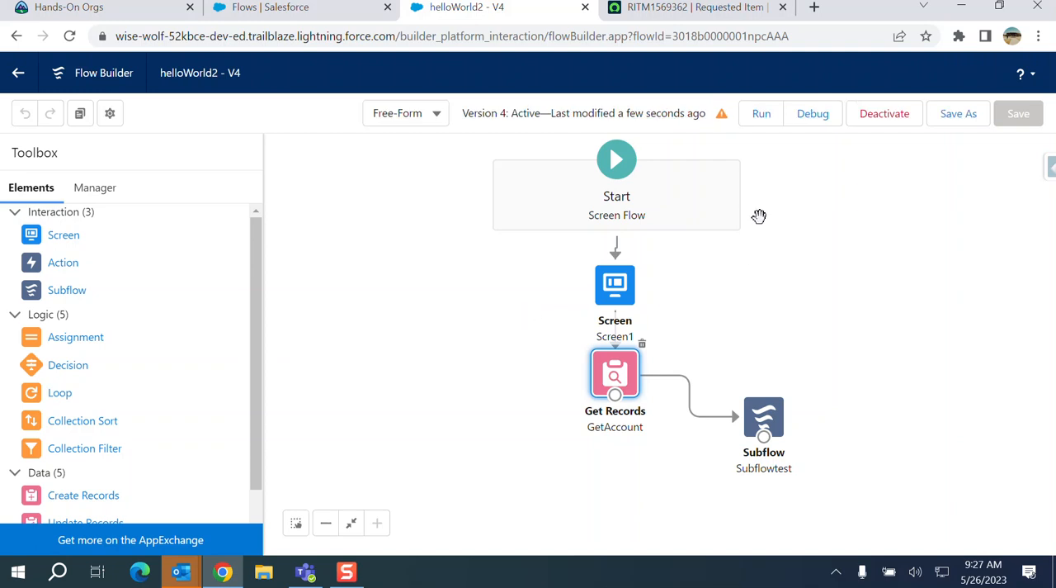
left_click(759, 112)
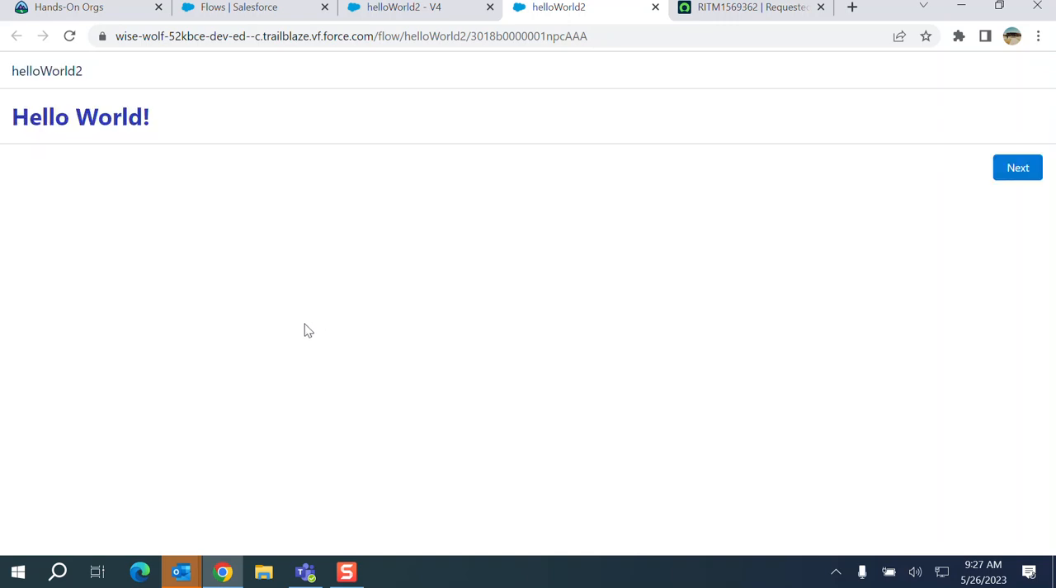
mouse_move(267, 121)
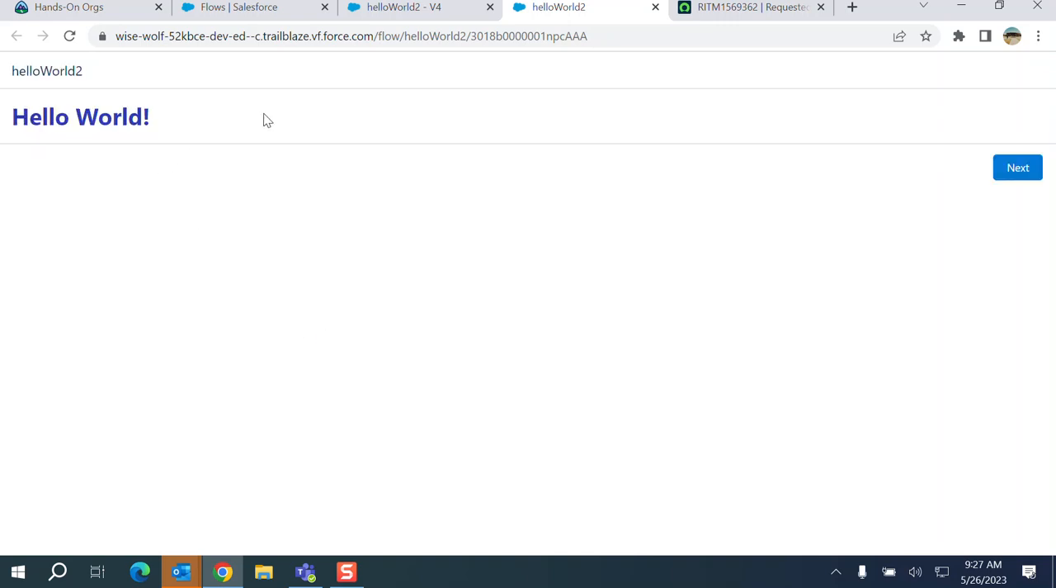
left_click(1017, 168)
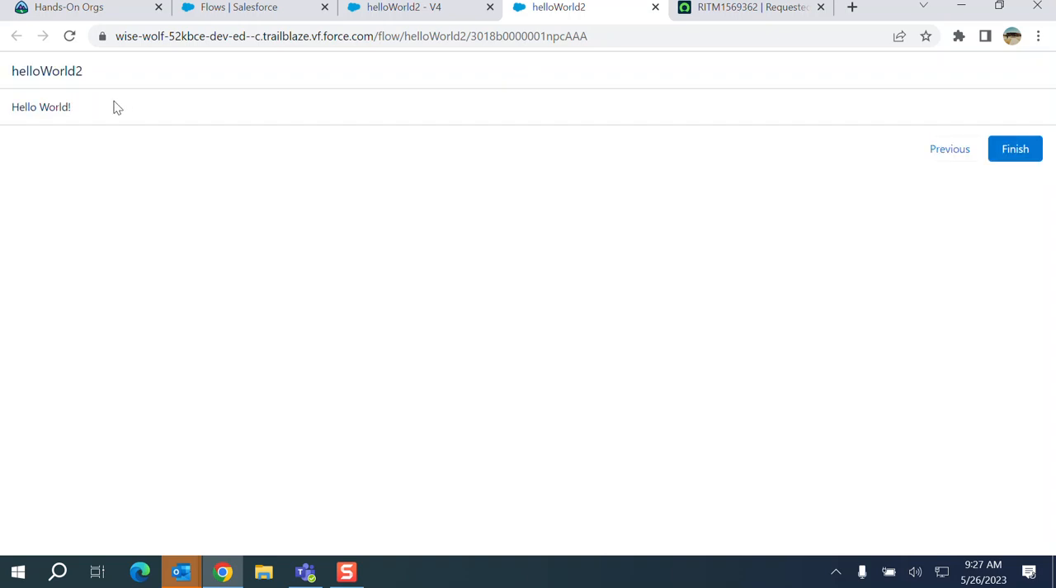
mouse_move(89, 123)
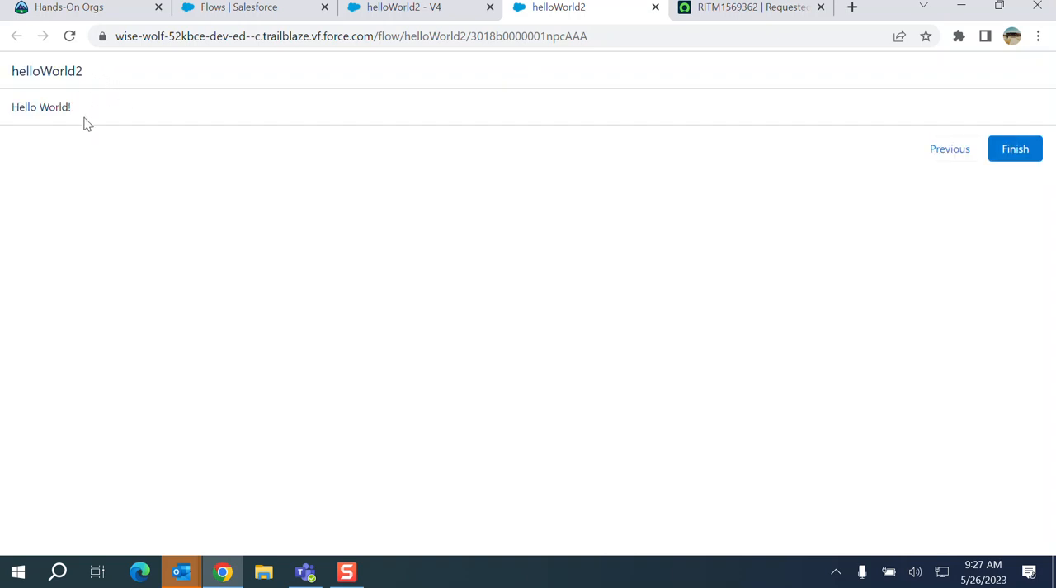
mouse_move(951, 148)
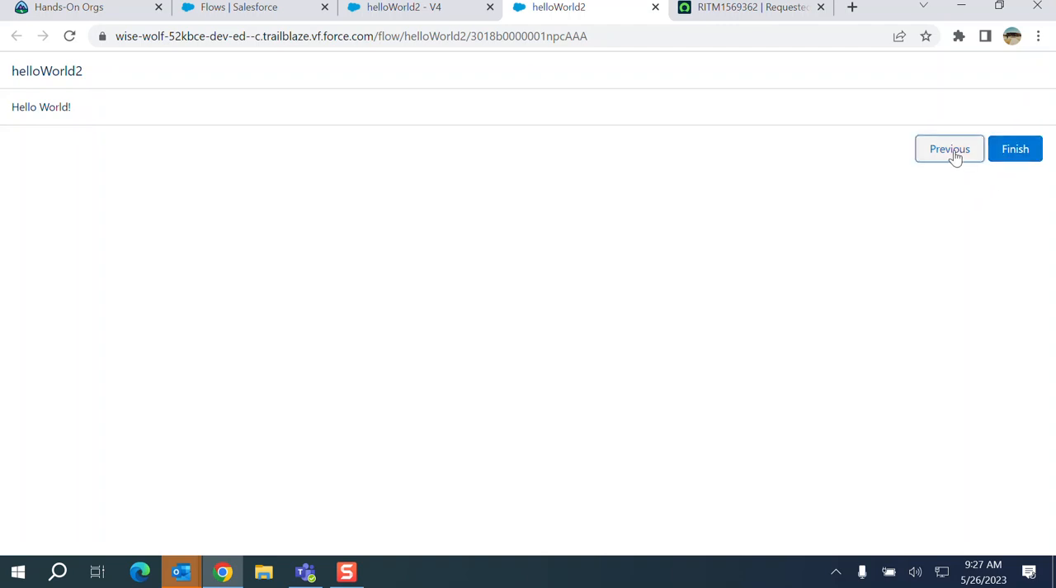
left_click(951, 148)
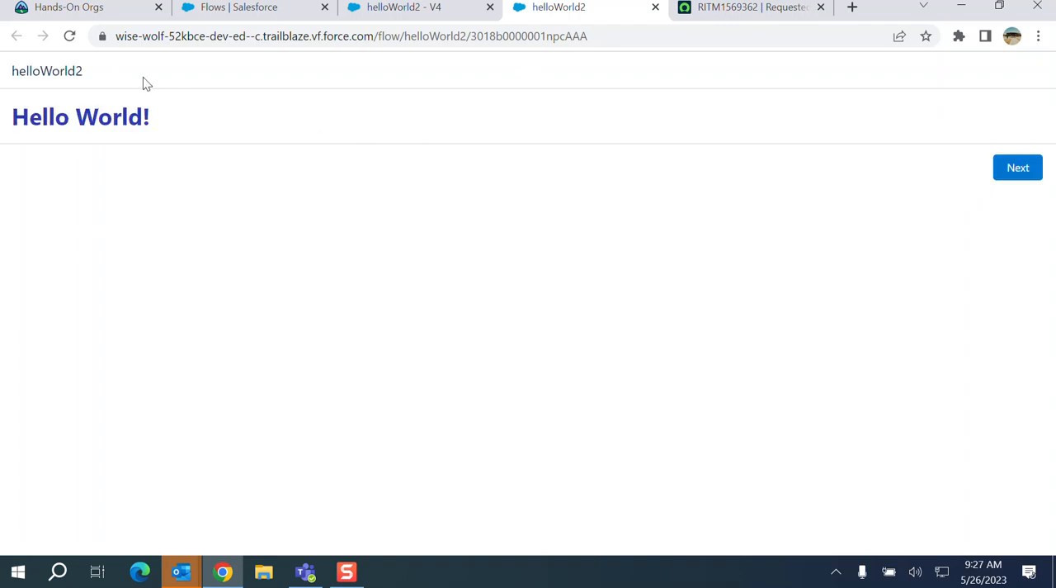
mouse_move(924, 228)
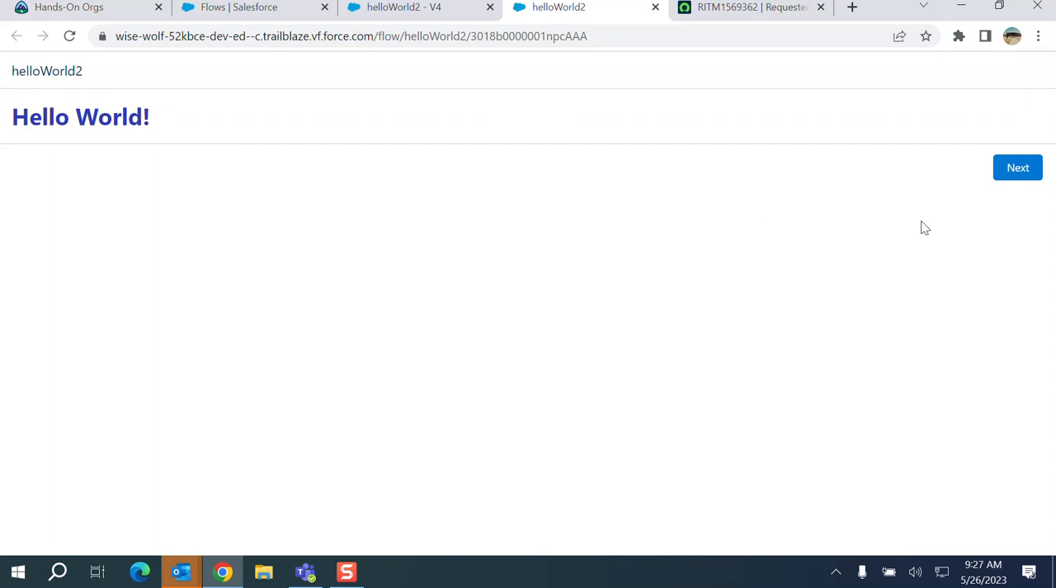
left_click(1016, 168)
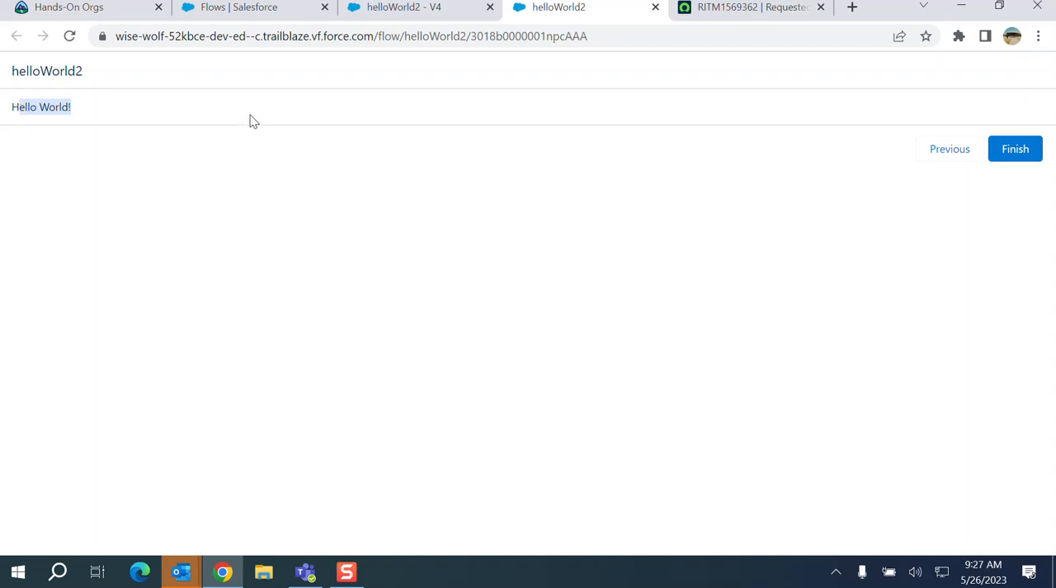
mouse_move(112, 122)
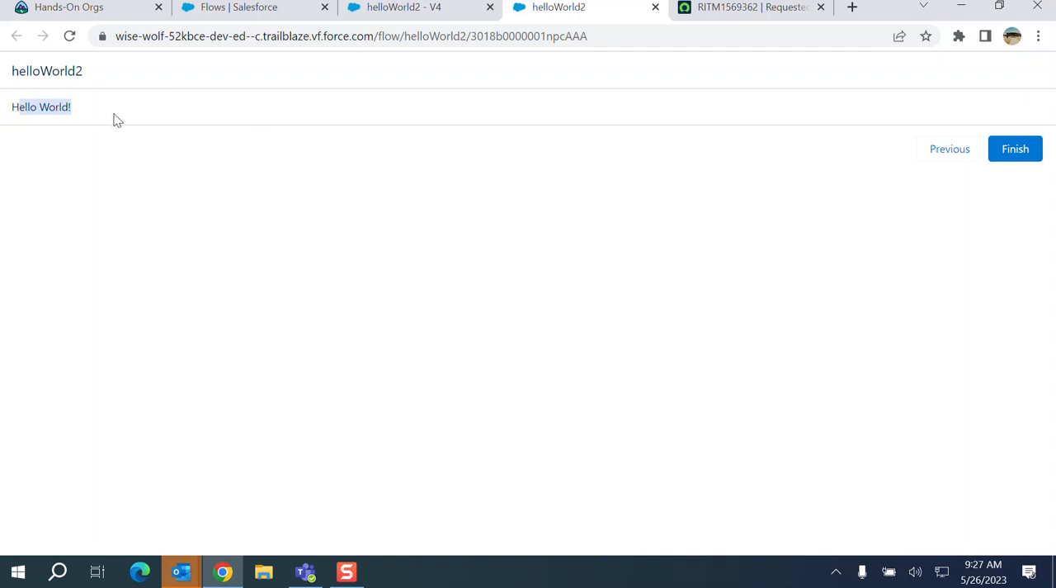
mouse_move(42, 125)
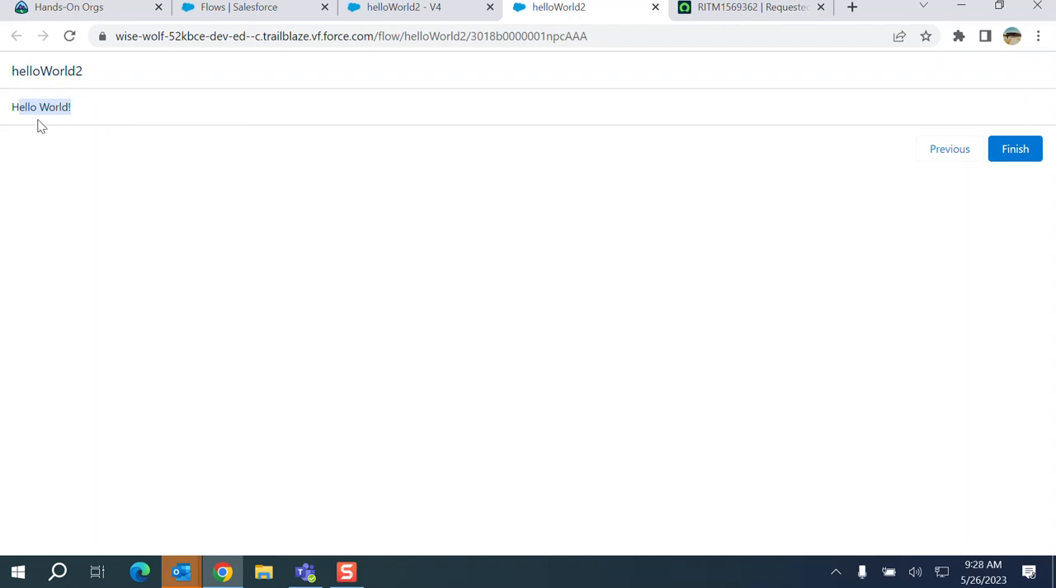
mouse_move(1015, 149)
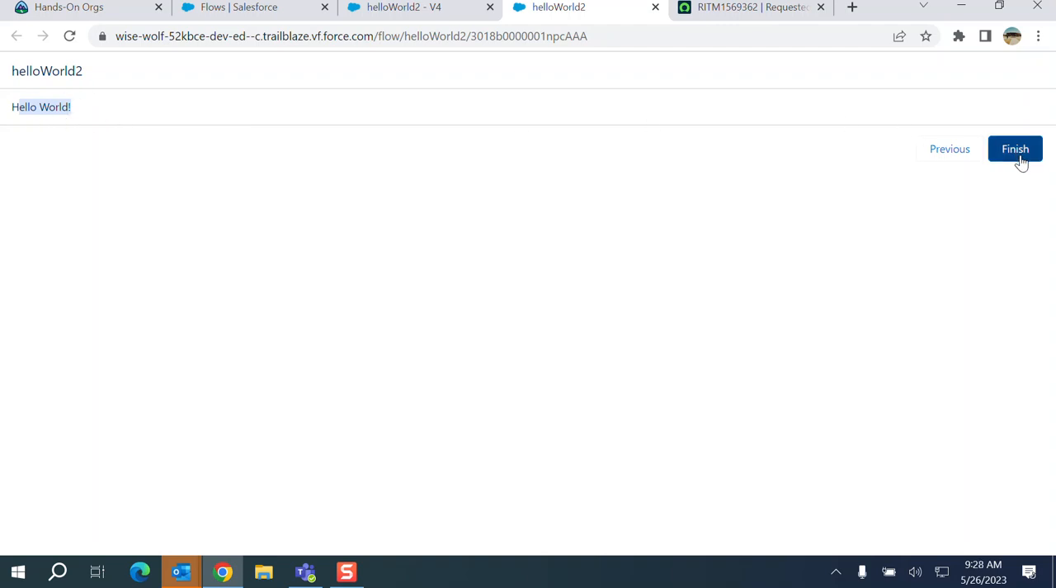
left_click(1015, 149)
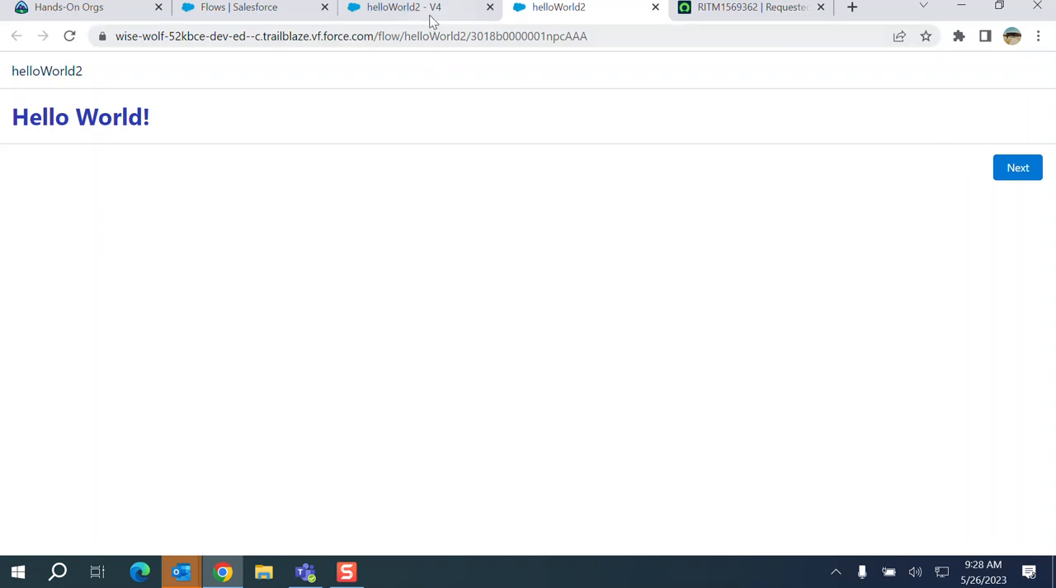
- Return to the helloWorld2 V4 canvas from the flow run
left_click(405, 7)
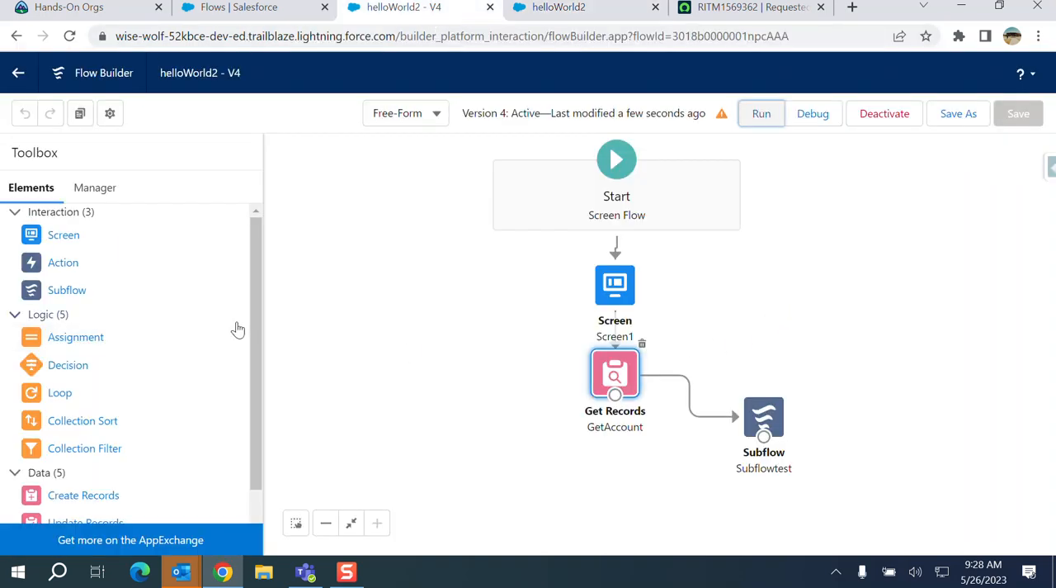
mouse_move(843, 170)
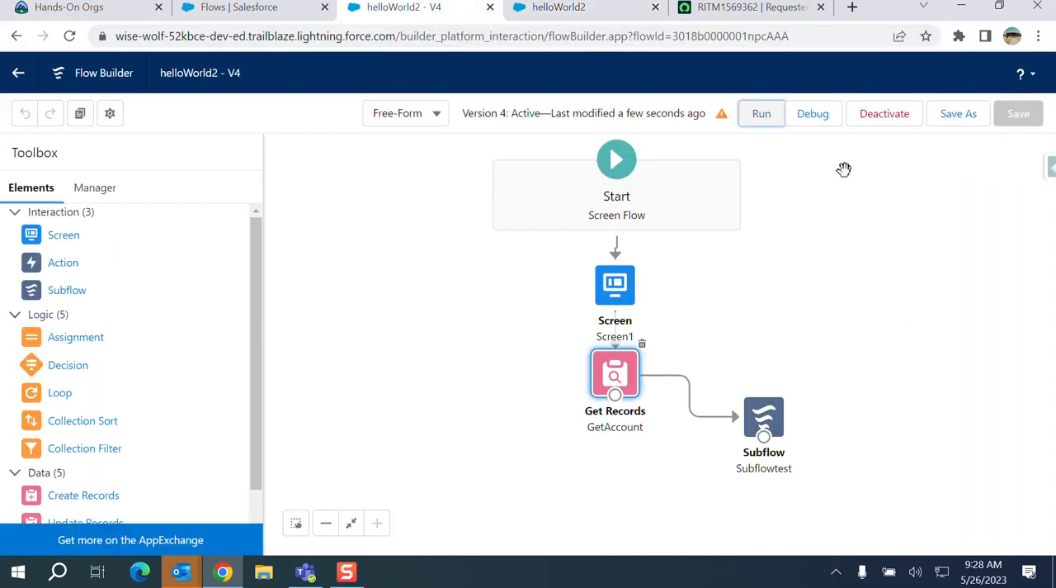
mouse_move(728, 215)
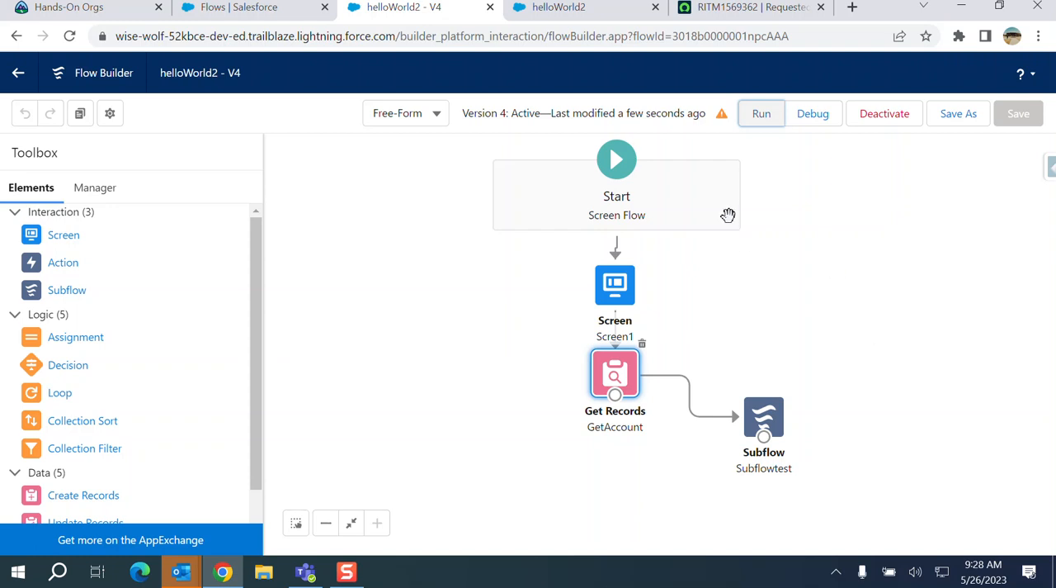
mouse_move(730, 429)
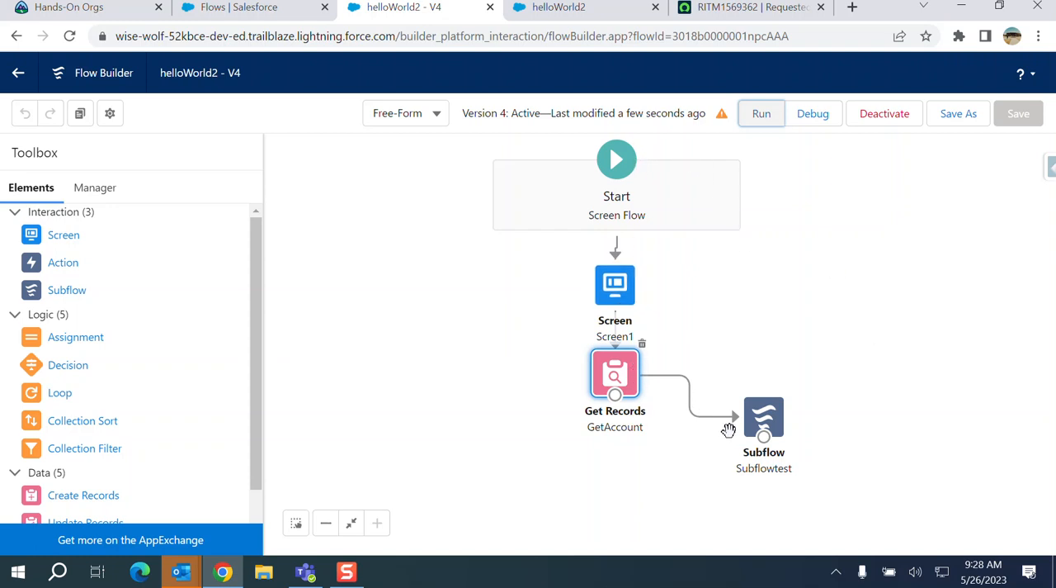
mouse_move(660, 446)
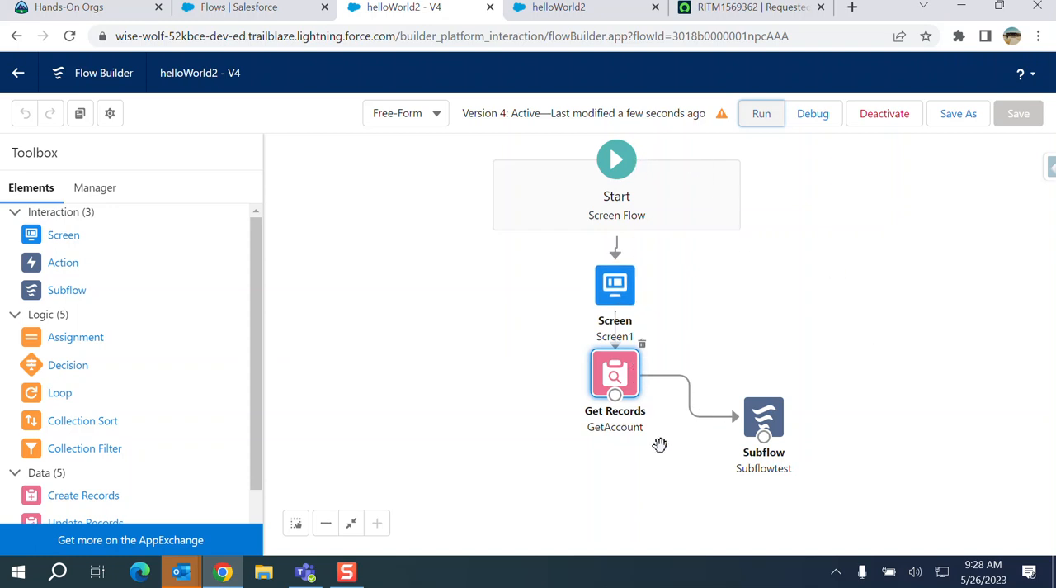
mouse_move(68, 290)
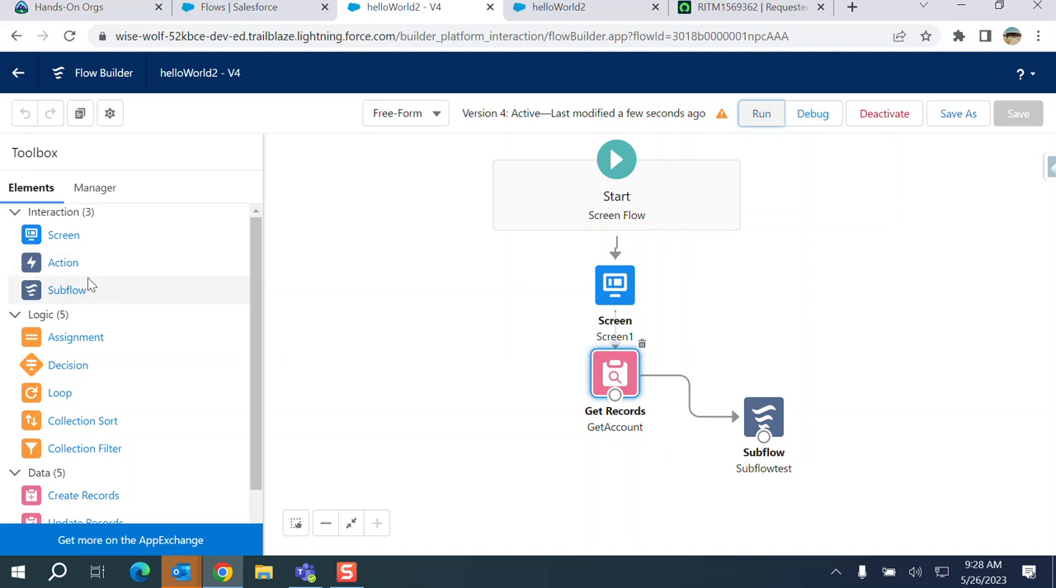
mouse_move(66, 290)
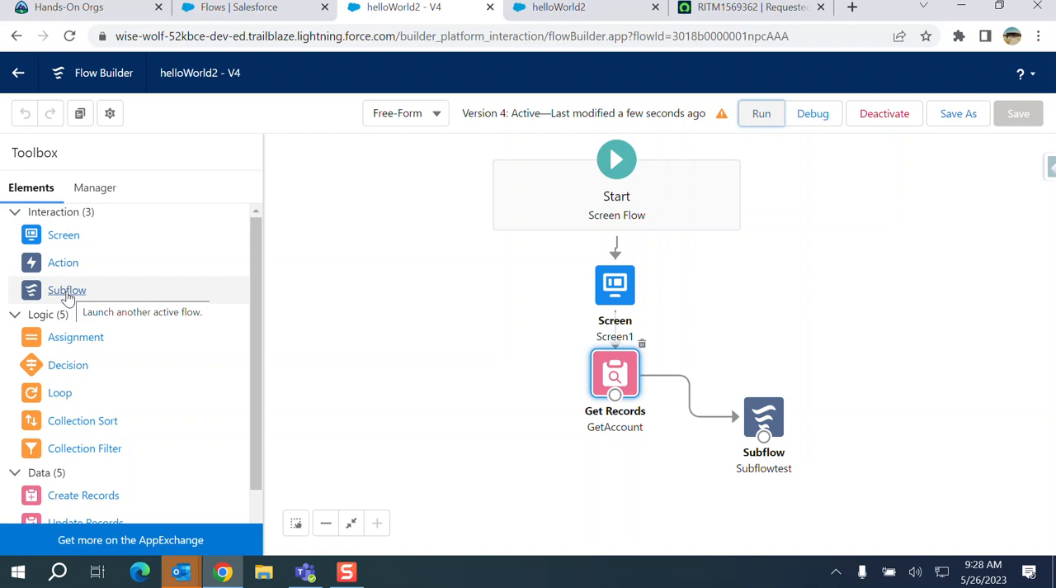
mouse_move(538, 373)
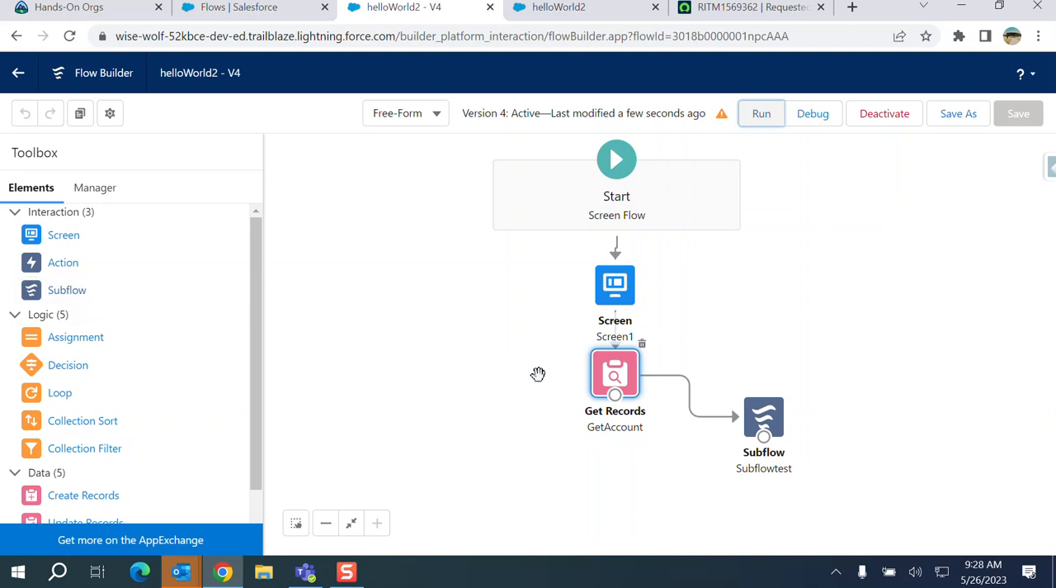
mouse_move(1026, 257)
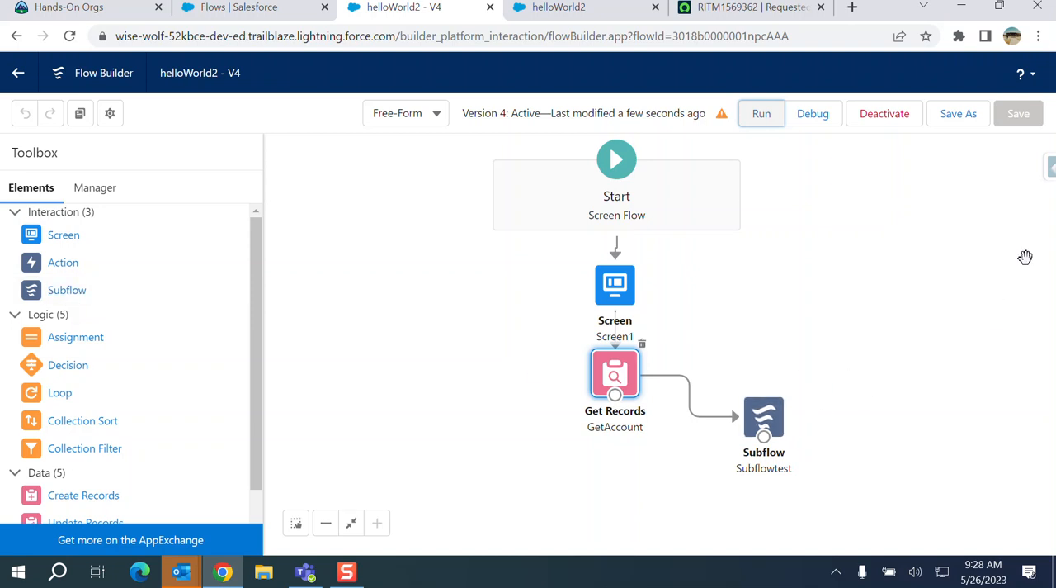